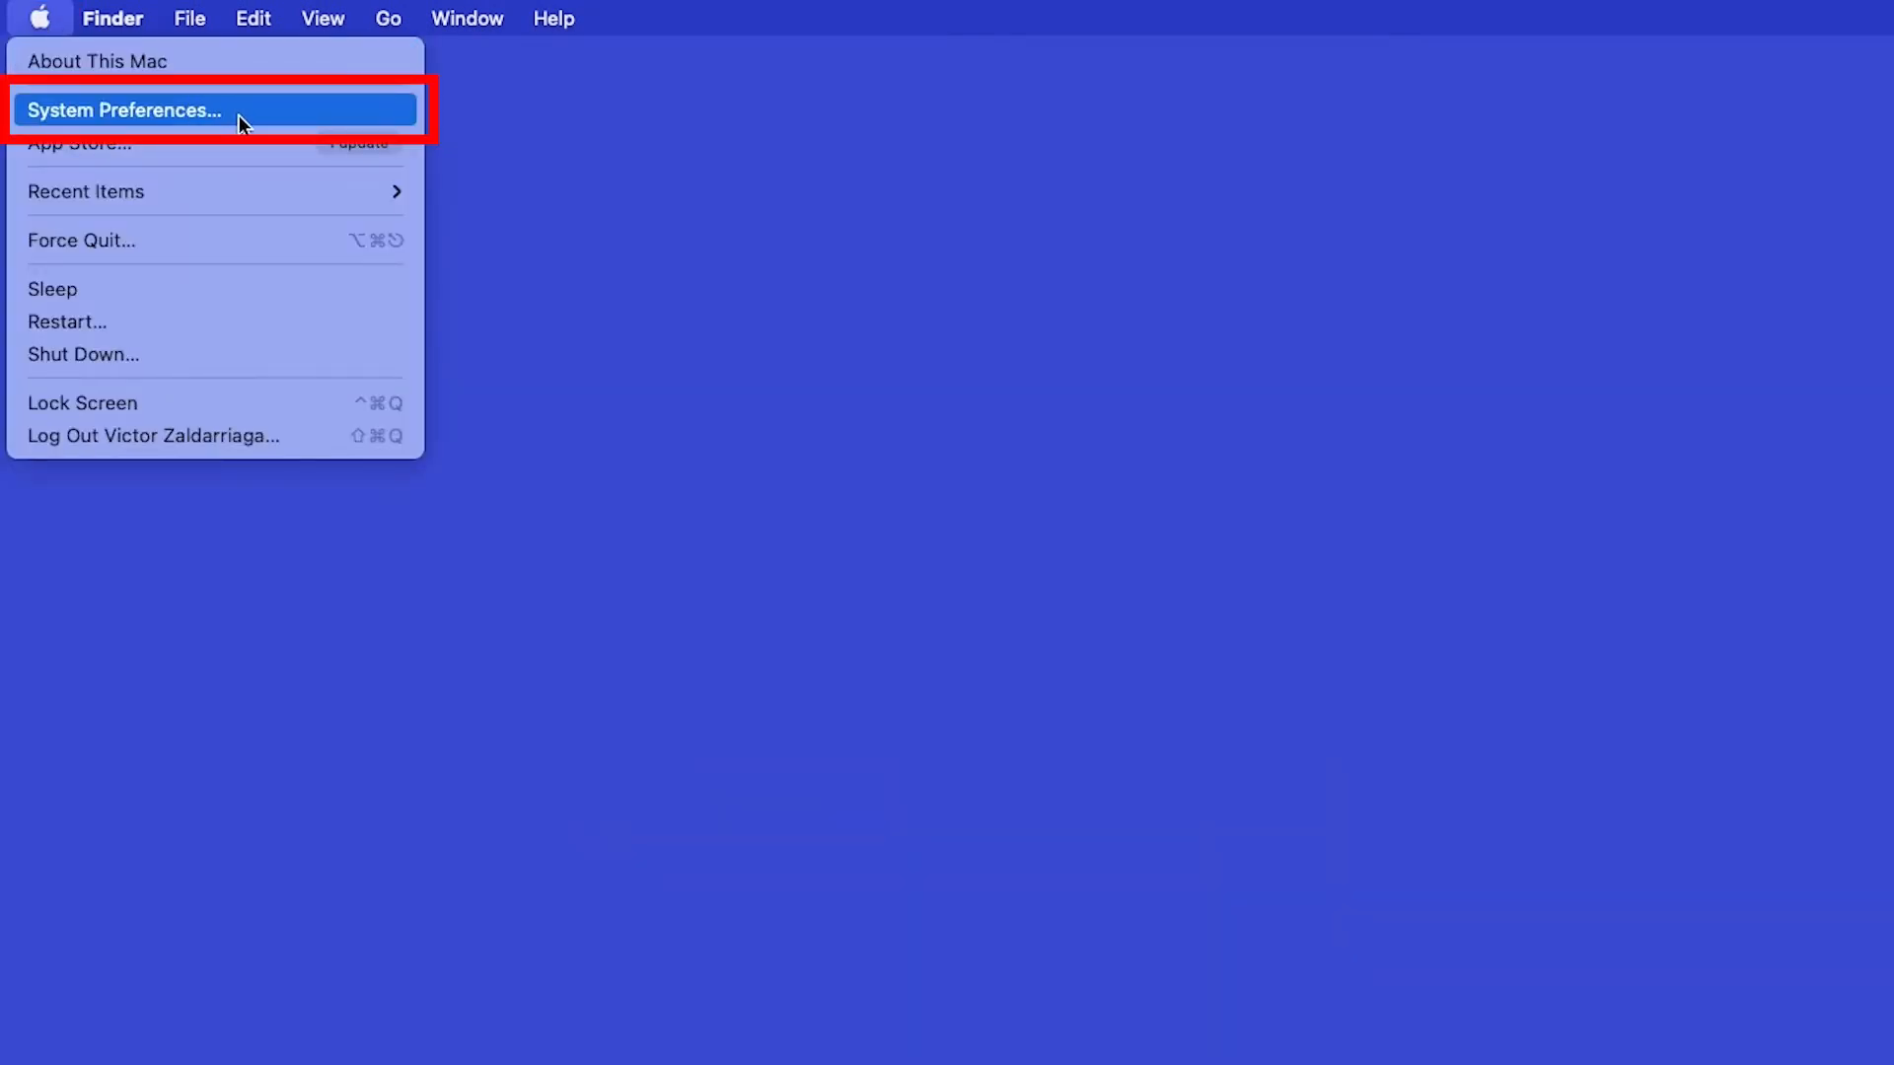
# Go from the Apple menu to System Preferences and into the empty Printers & Scanners pane.
pyautogui.click(124, 111)
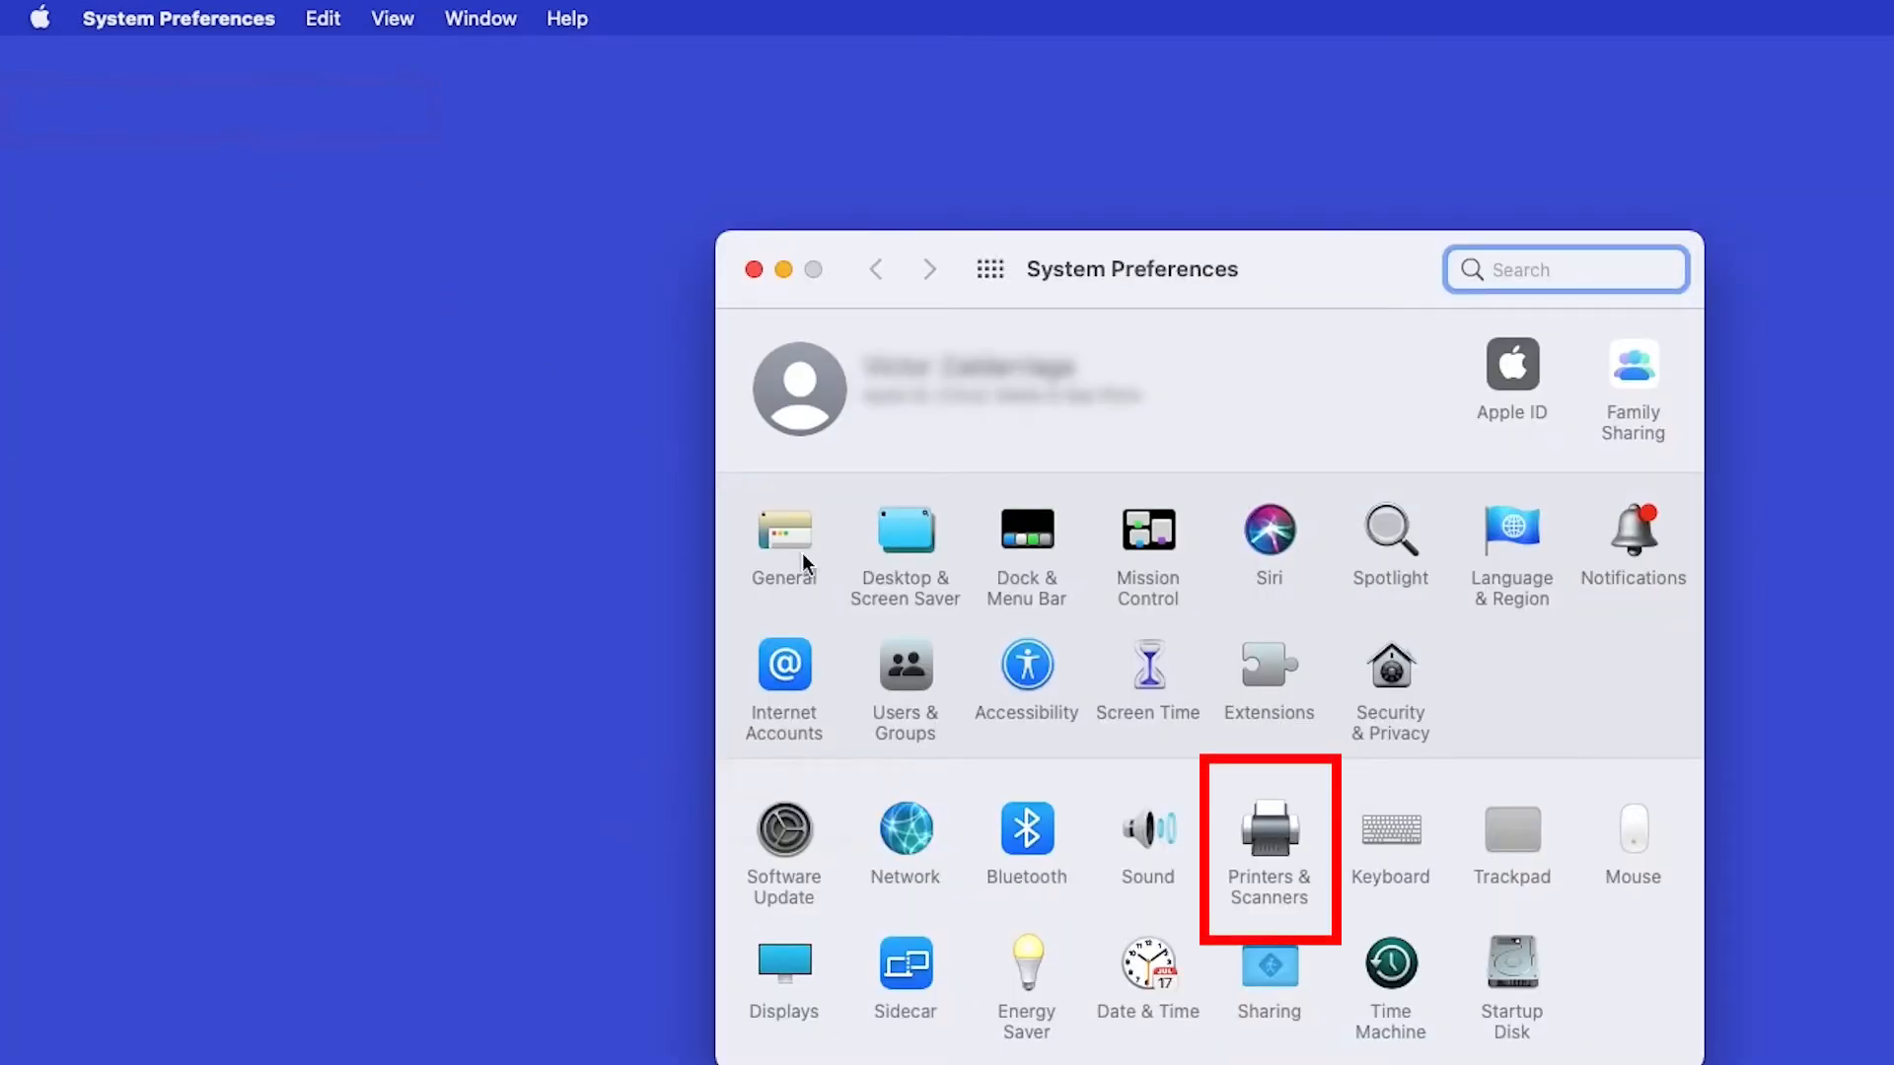
pyautogui.click(1268, 833)
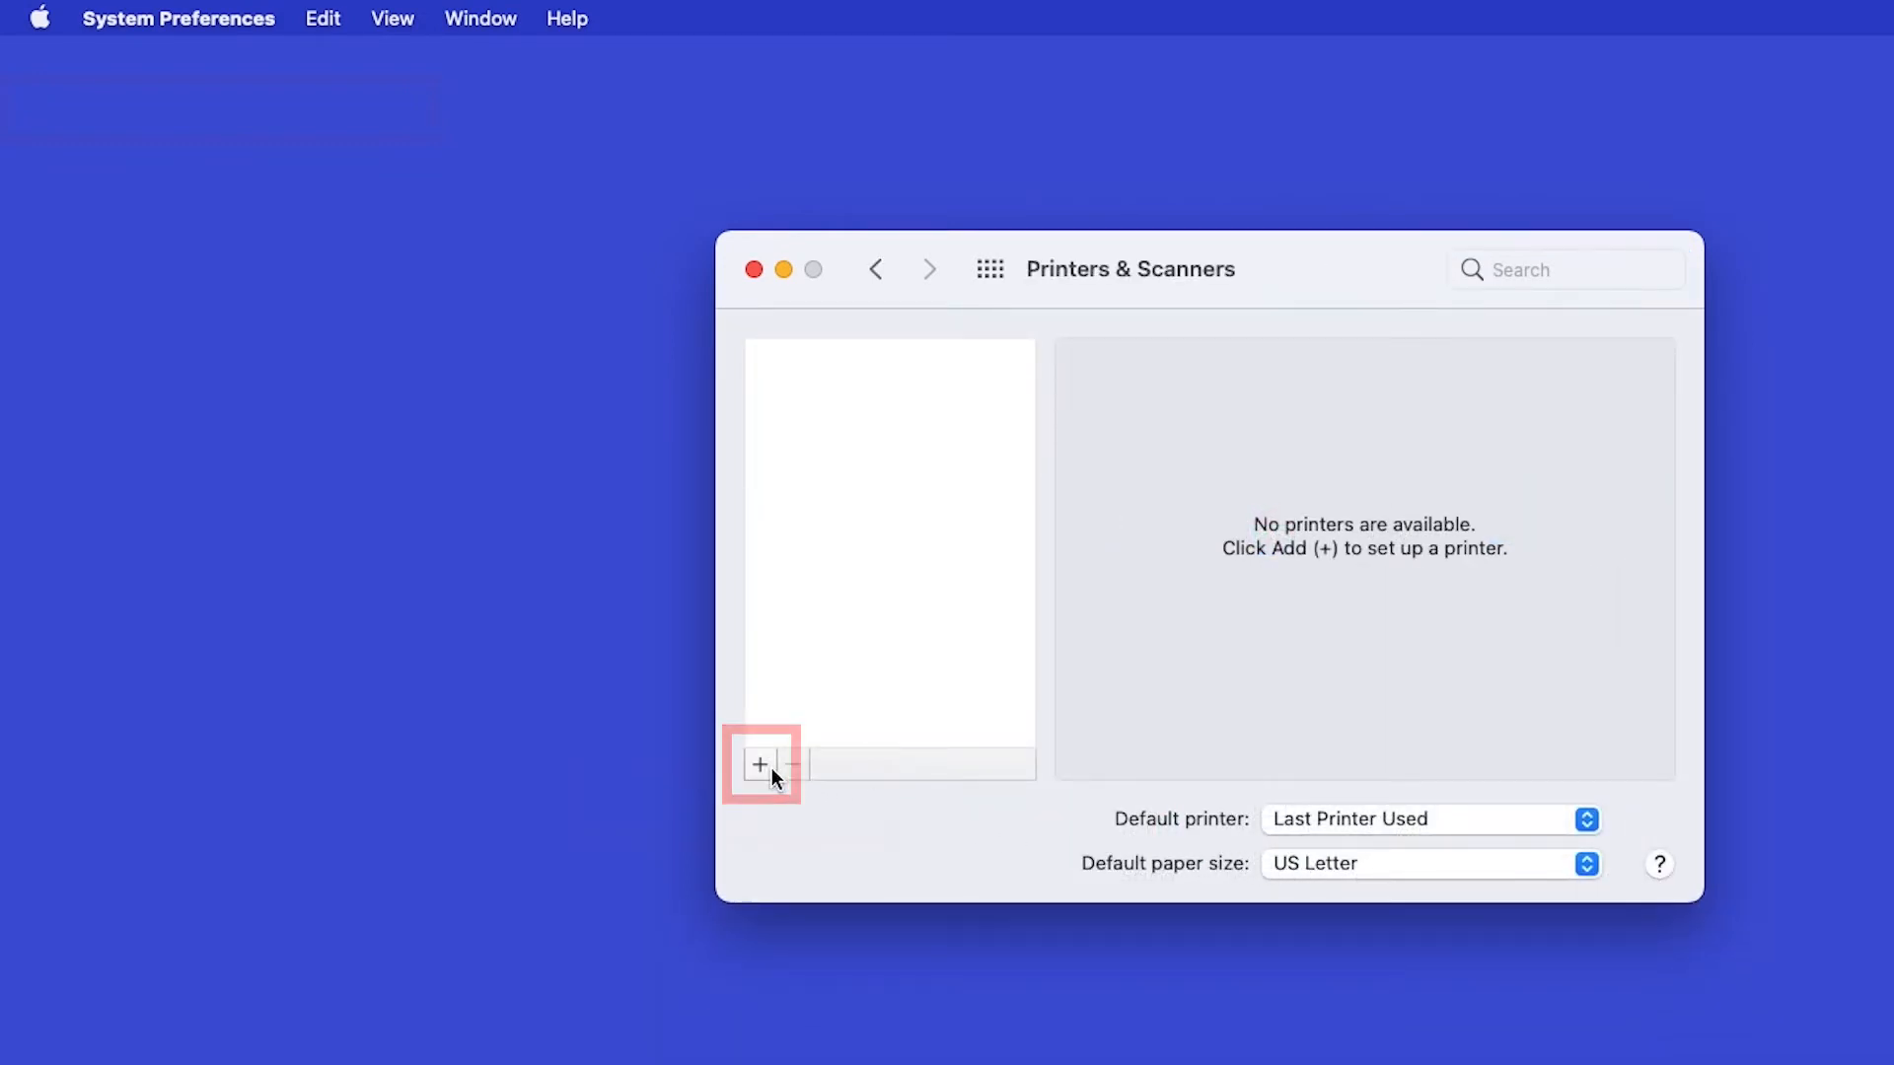
# Add a new printer, choosing Brother HL-L2390DW from the list so its installation begins.
pyautogui.click(761, 764)
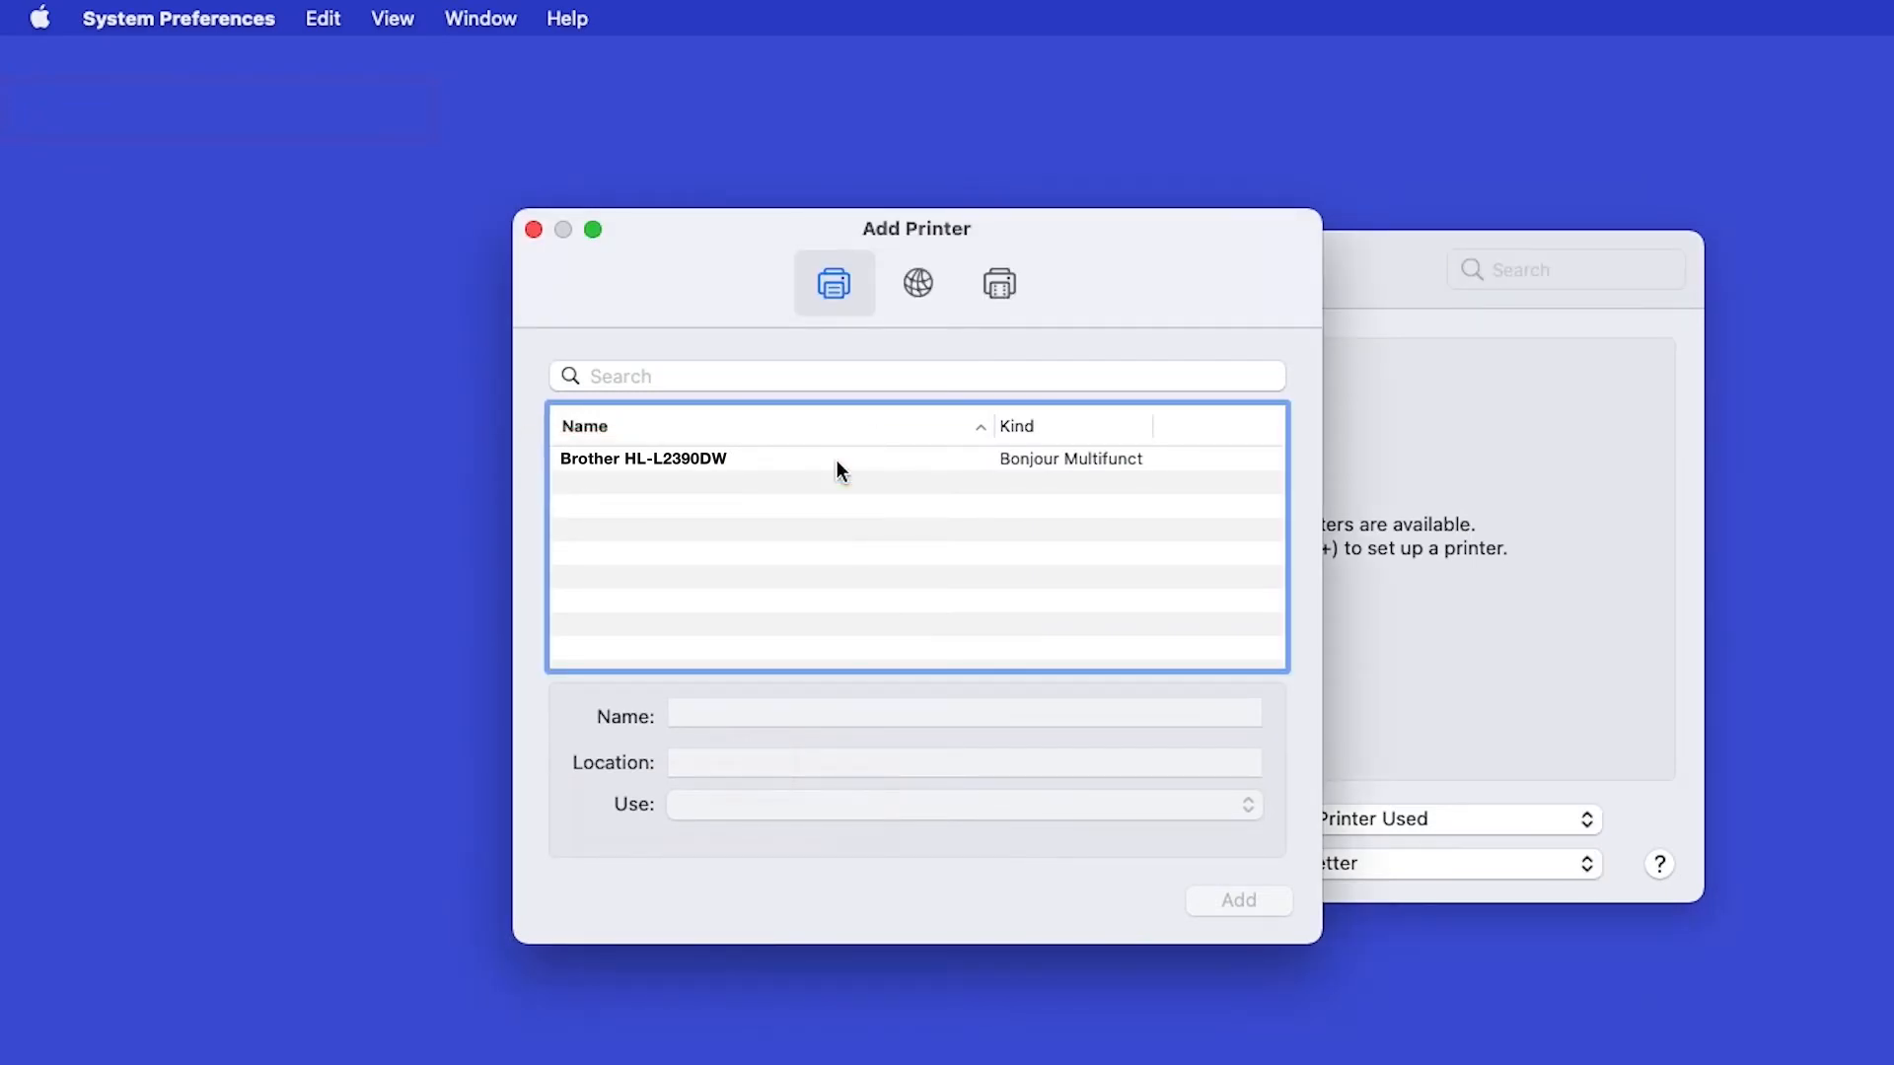
pyautogui.click(643, 459)
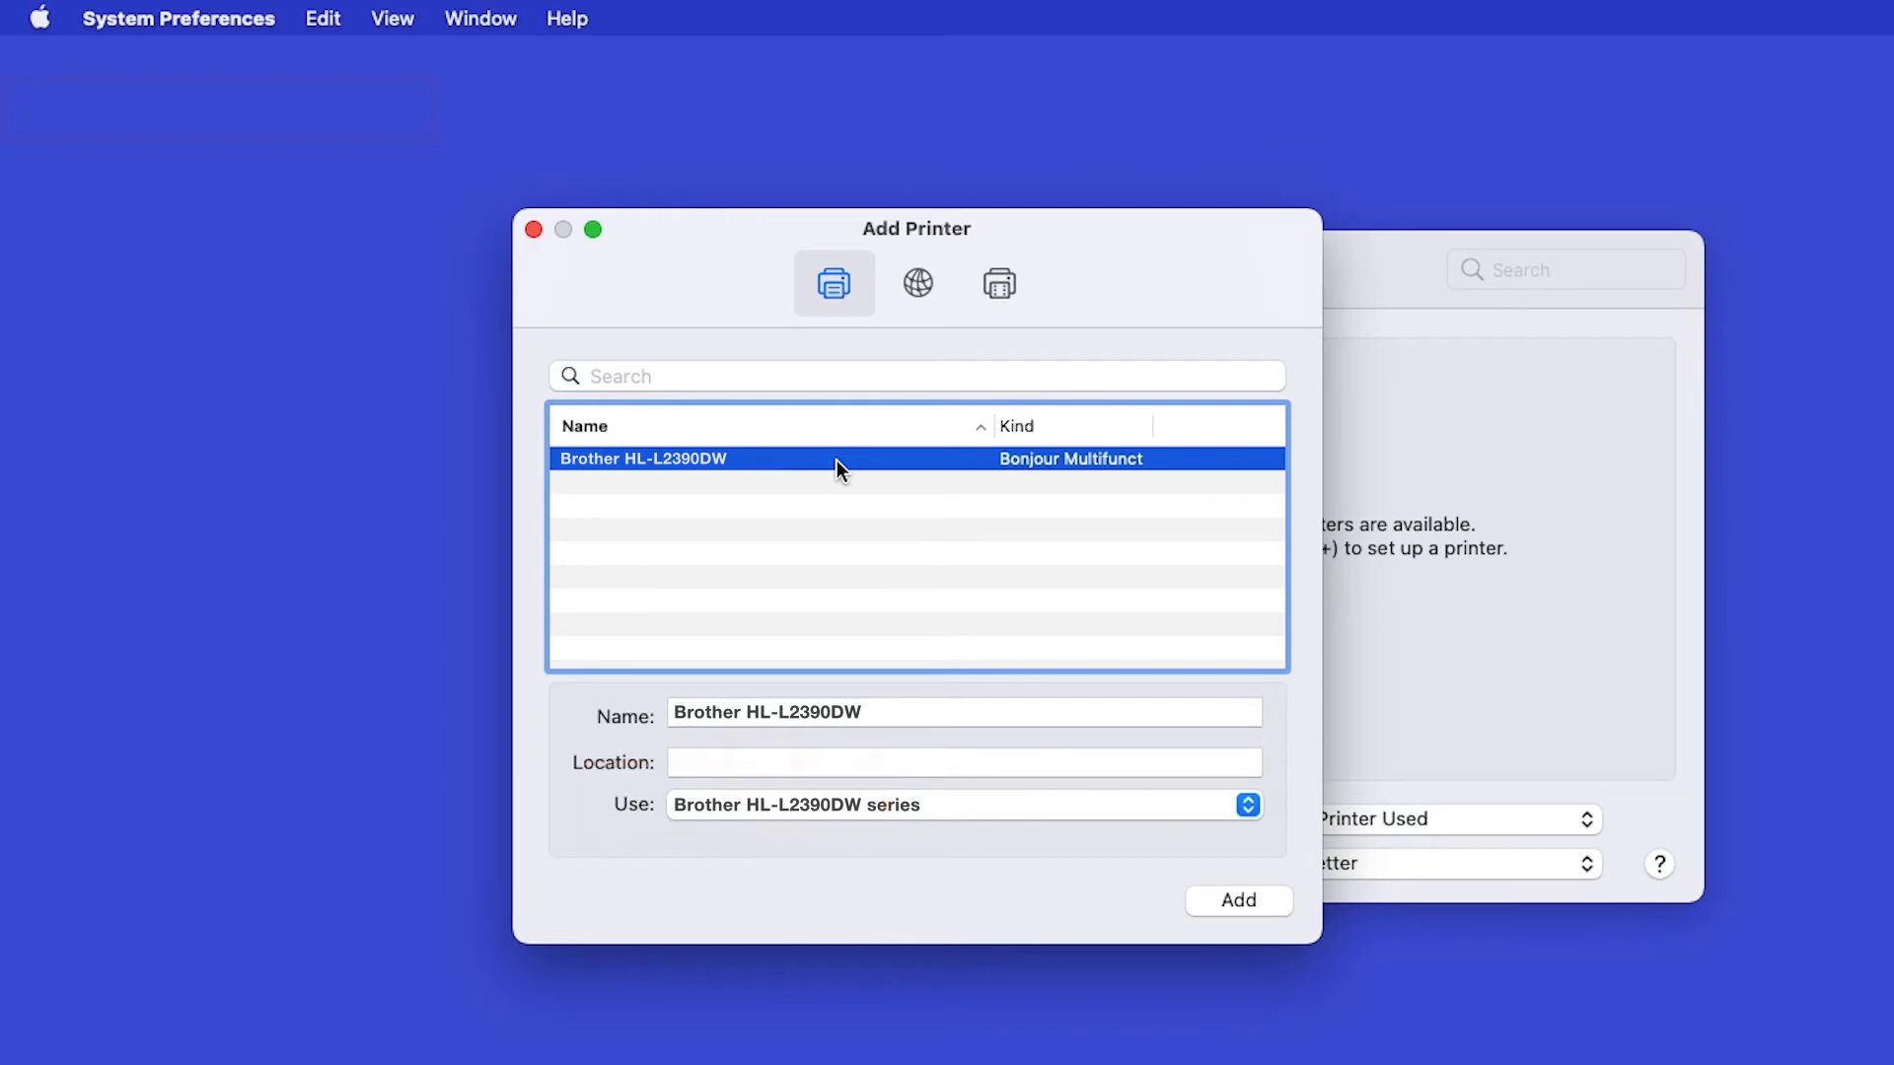
pyautogui.click(1237, 900)
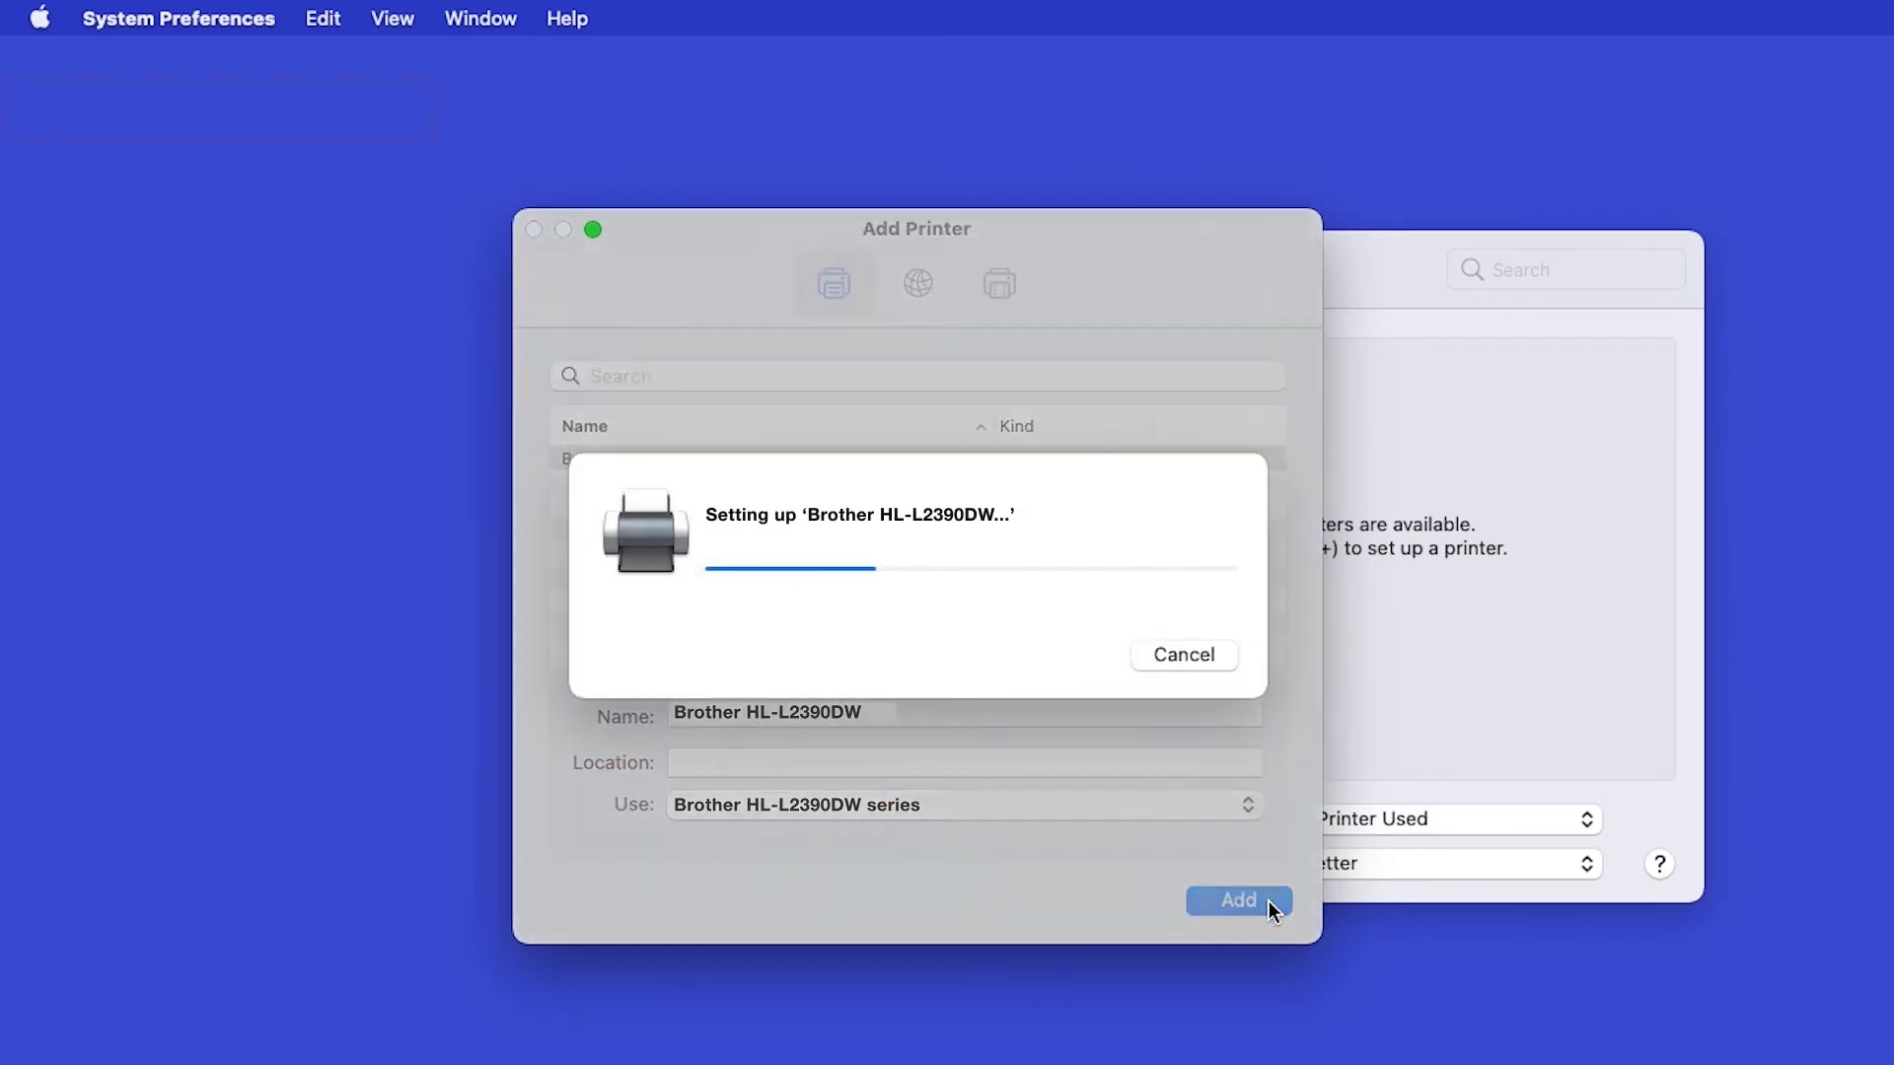